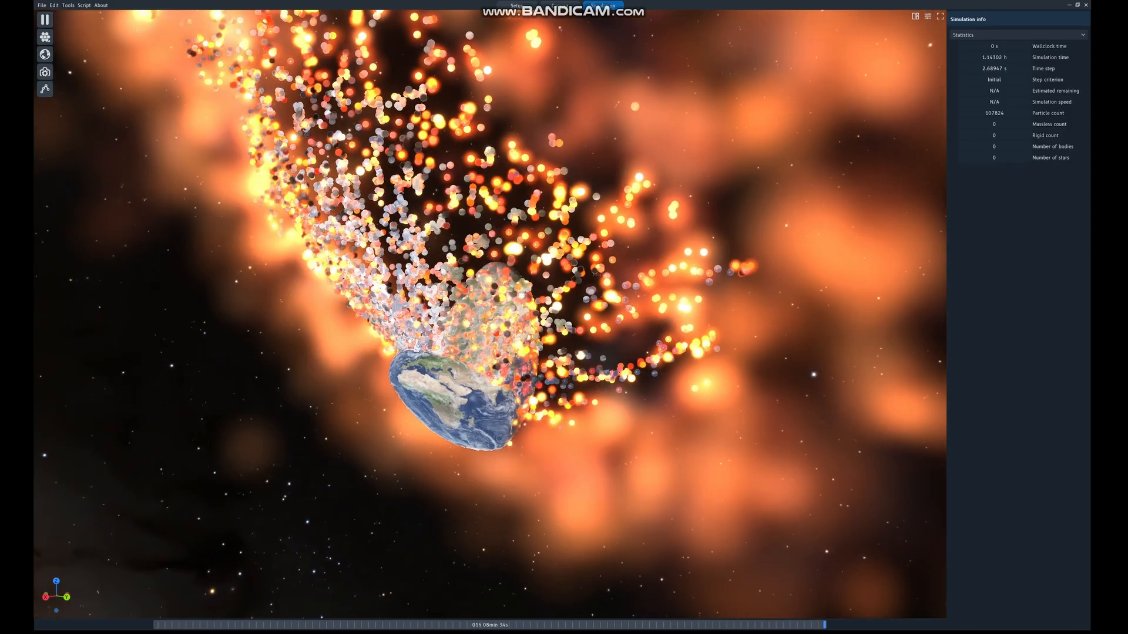
- Add the asteroid 216 Kleopatra from the object catalogue to the new Mercury scene
click(44, 20)
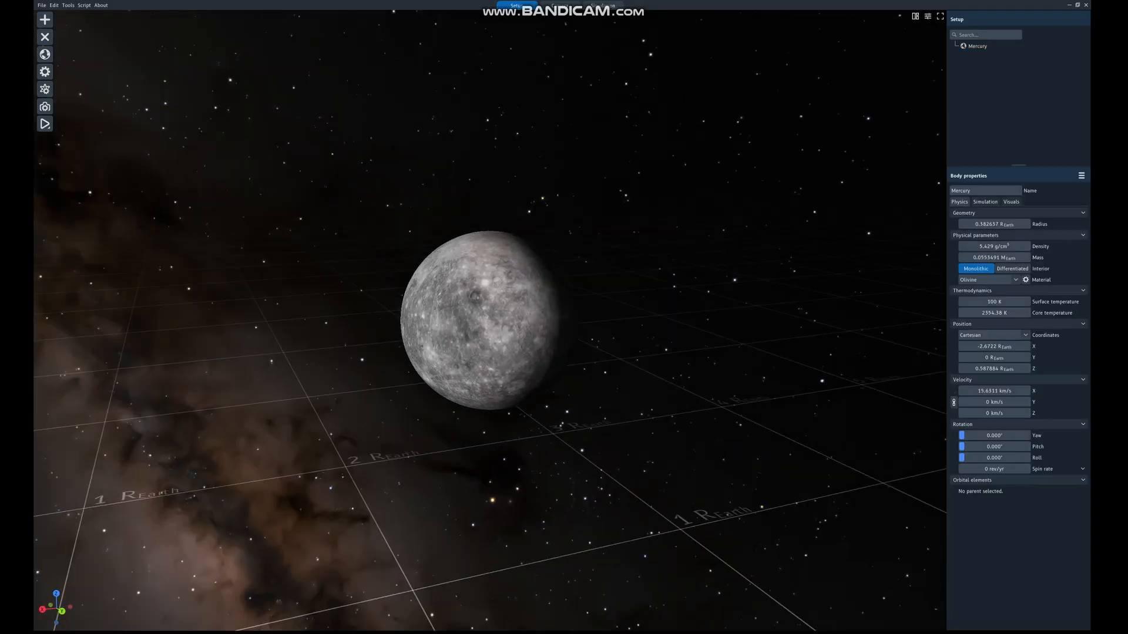
click(45, 19)
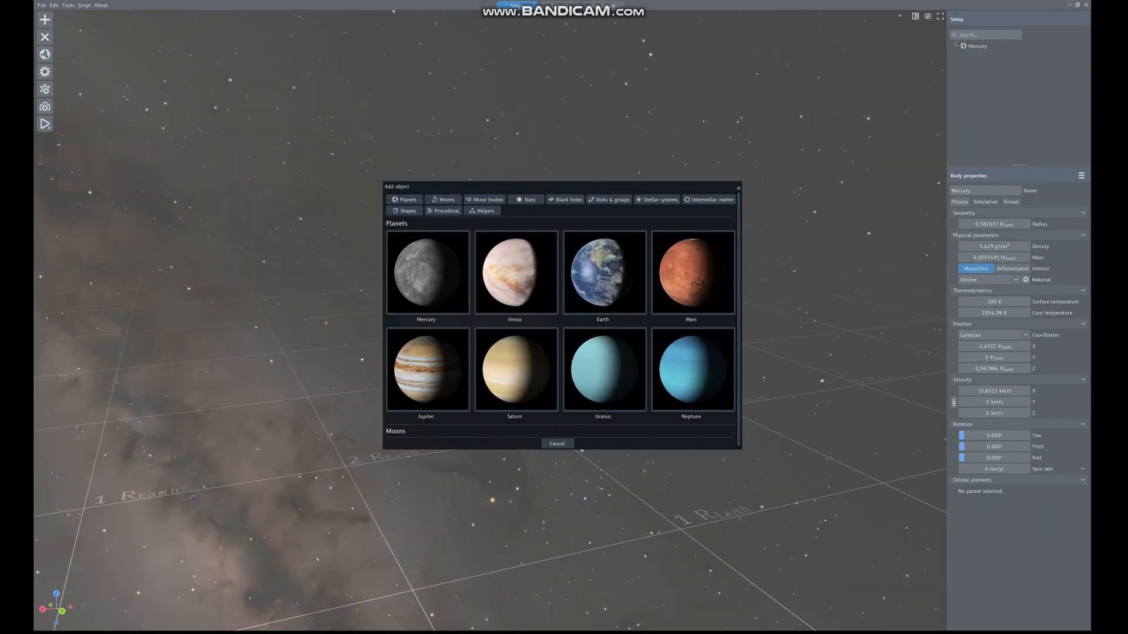
click(557, 443)
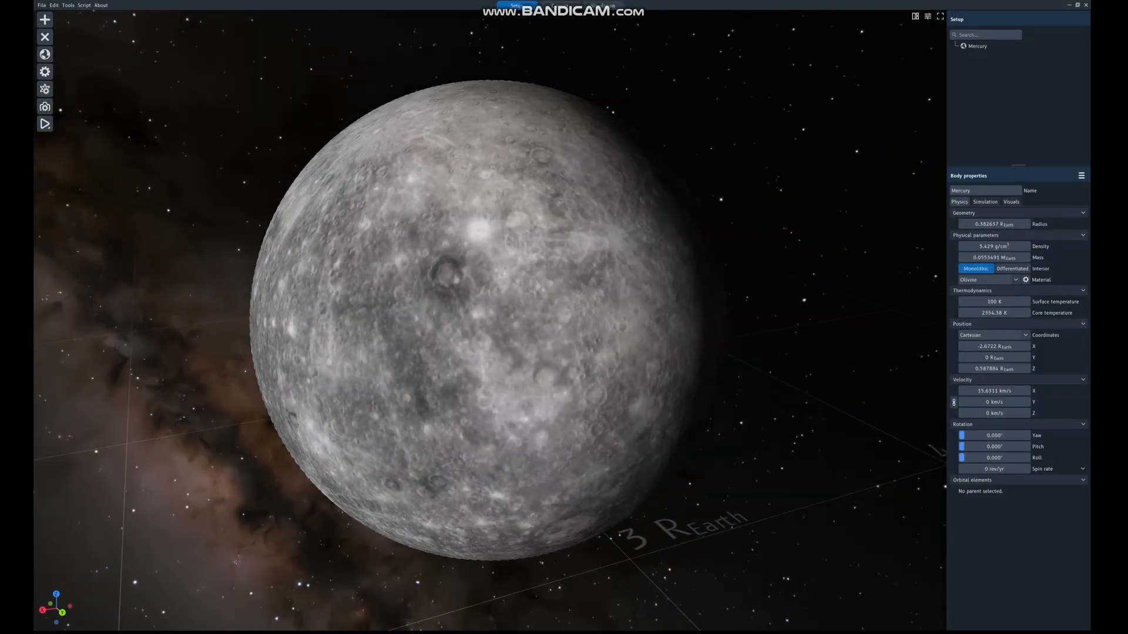
click(44, 19)
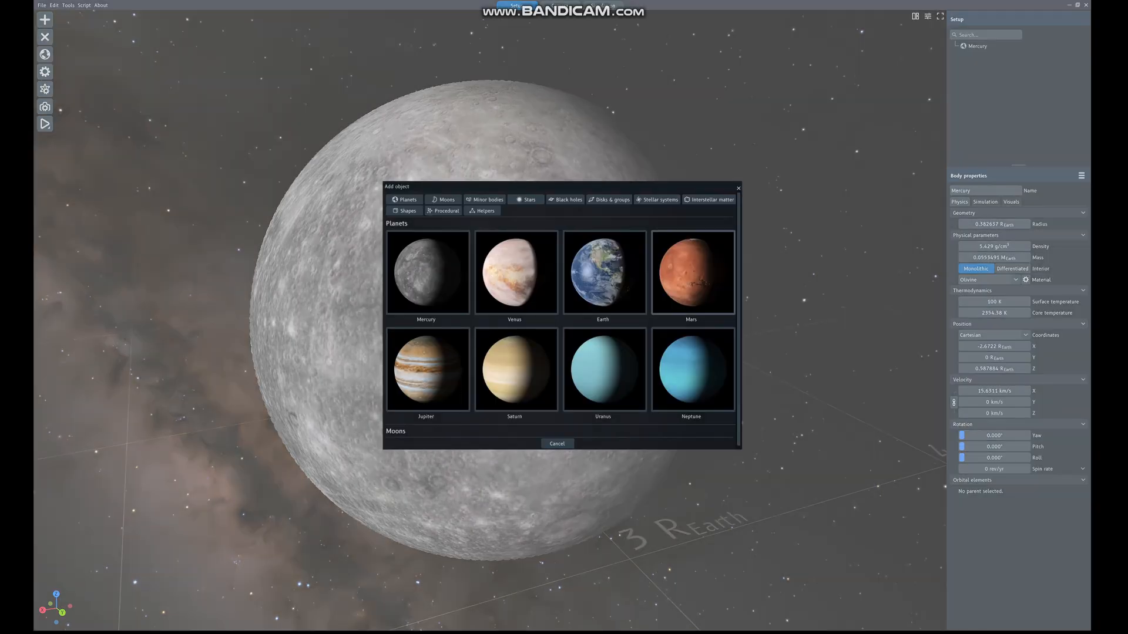
click(484, 200)
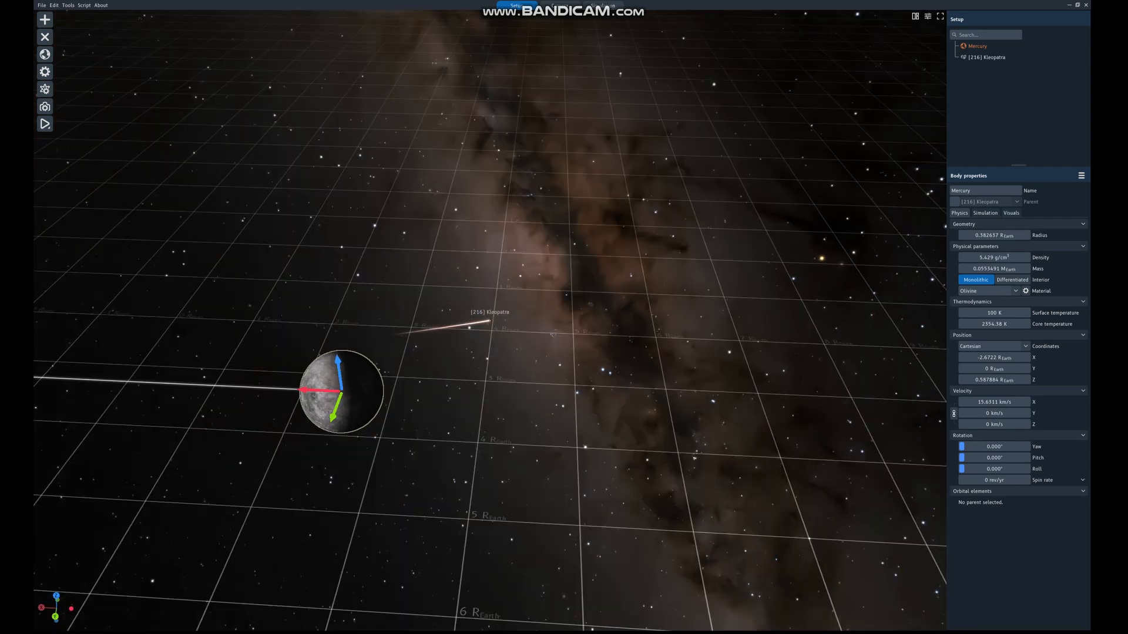
- Position Kleopatra beside Mercury with zero velocity and press Play
click(988, 57)
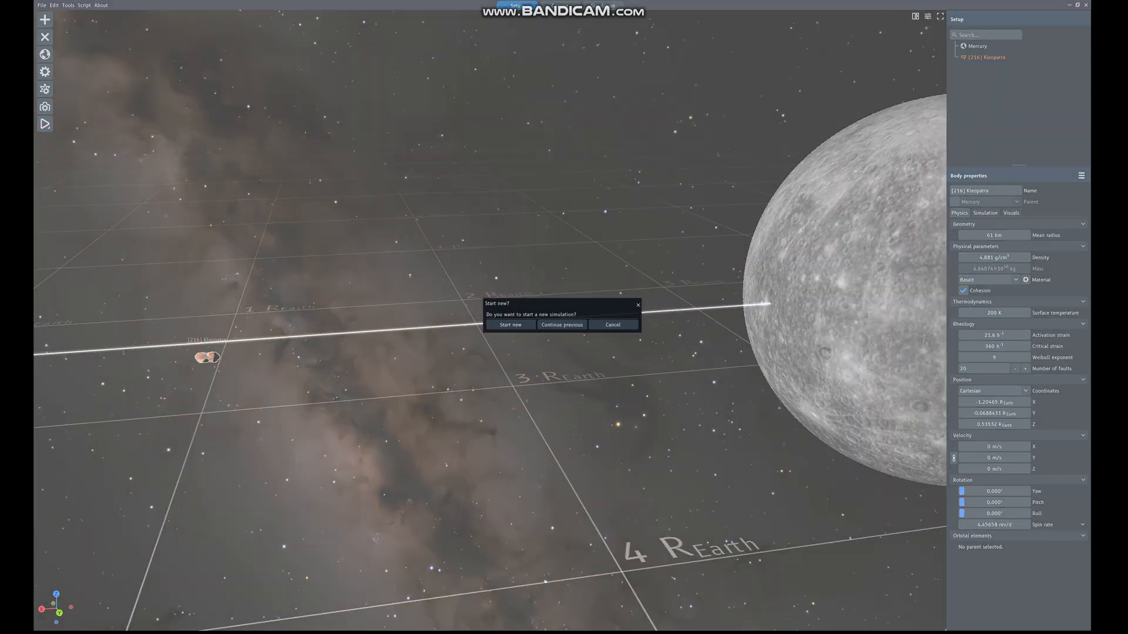
- Start a new simulation and watch Kleopatra travel toward Mercury
click(509, 324)
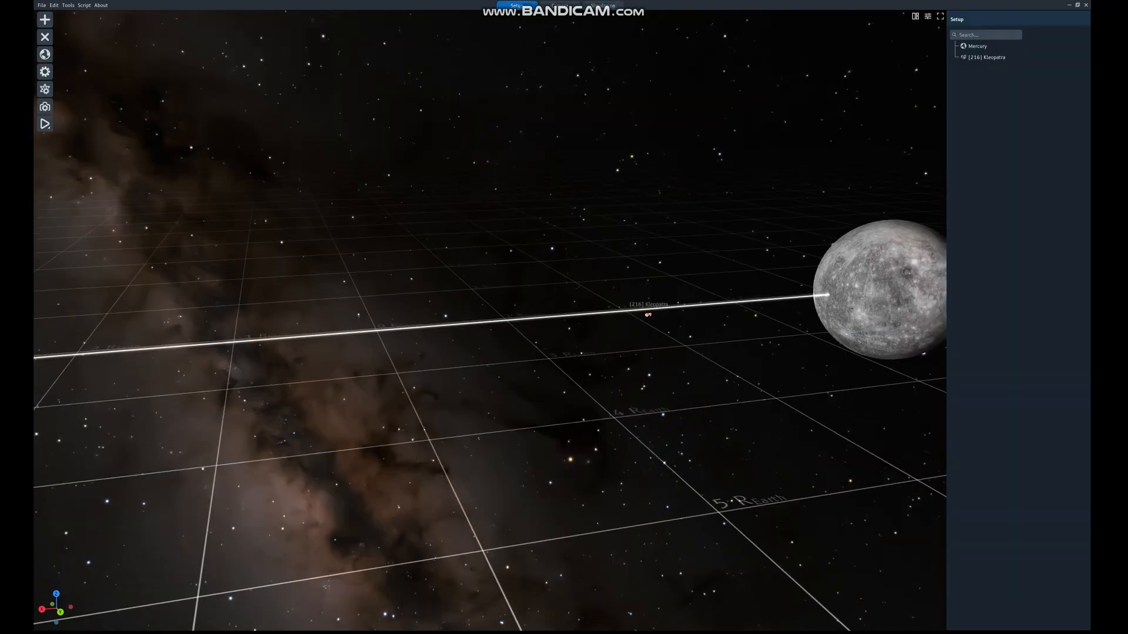
- Set Mercury's Velocity X to 0 and Kleopatra's to -100.67 km/s, then play
click(987, 57)
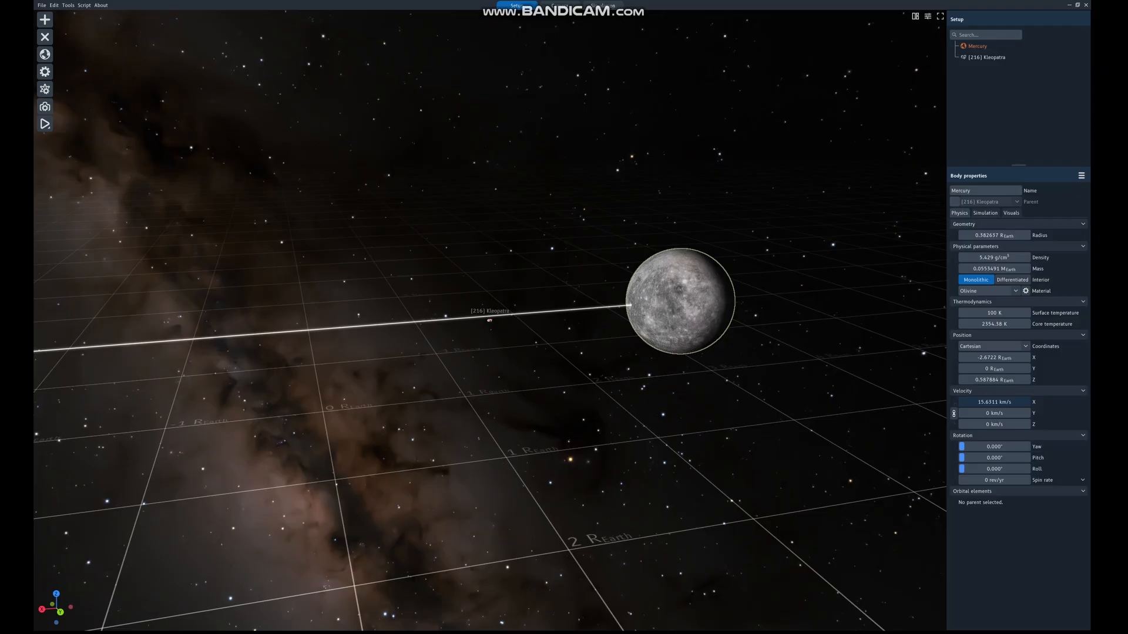
click(676, 295)
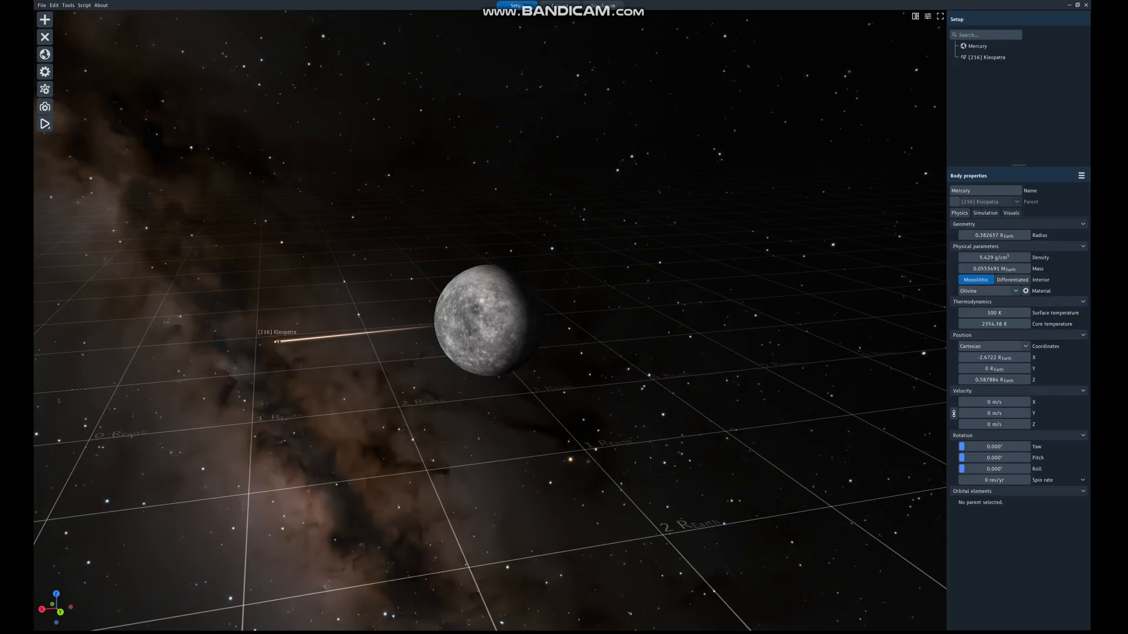
click(987, 57)
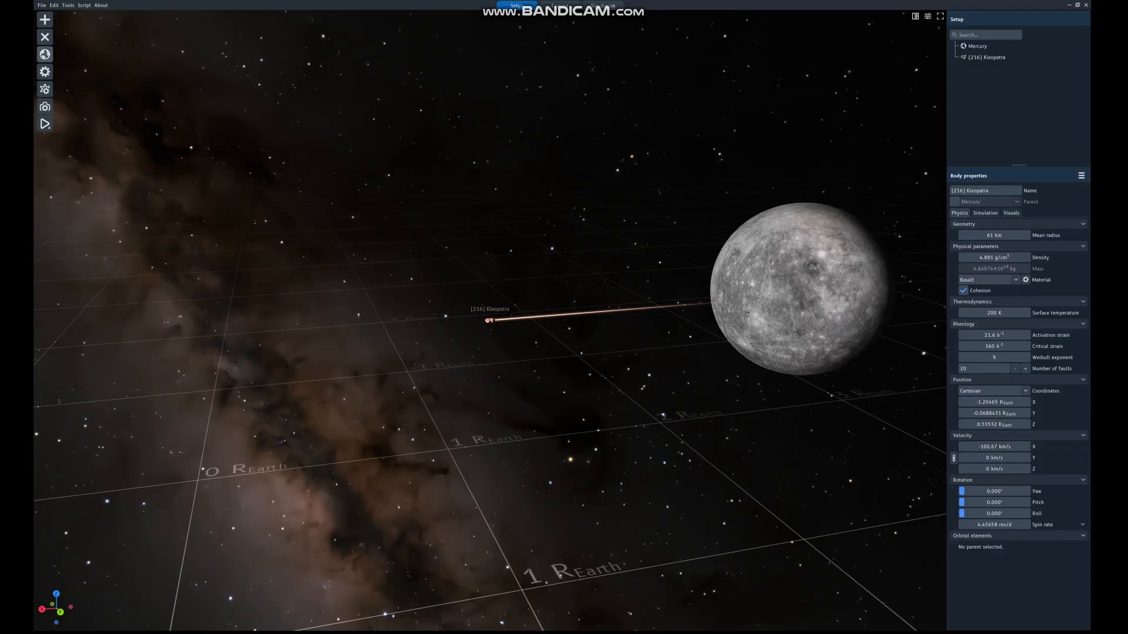
click(44, 124)
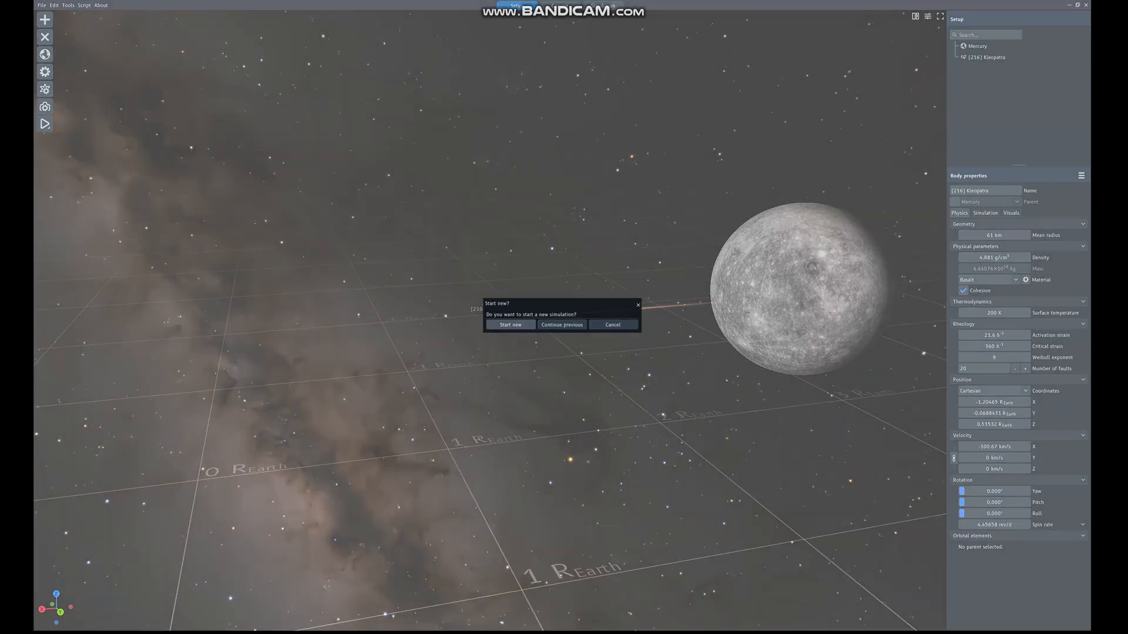
- Start a new run with Kleopatra flying at Mercury at its new speed
click(510, 325)
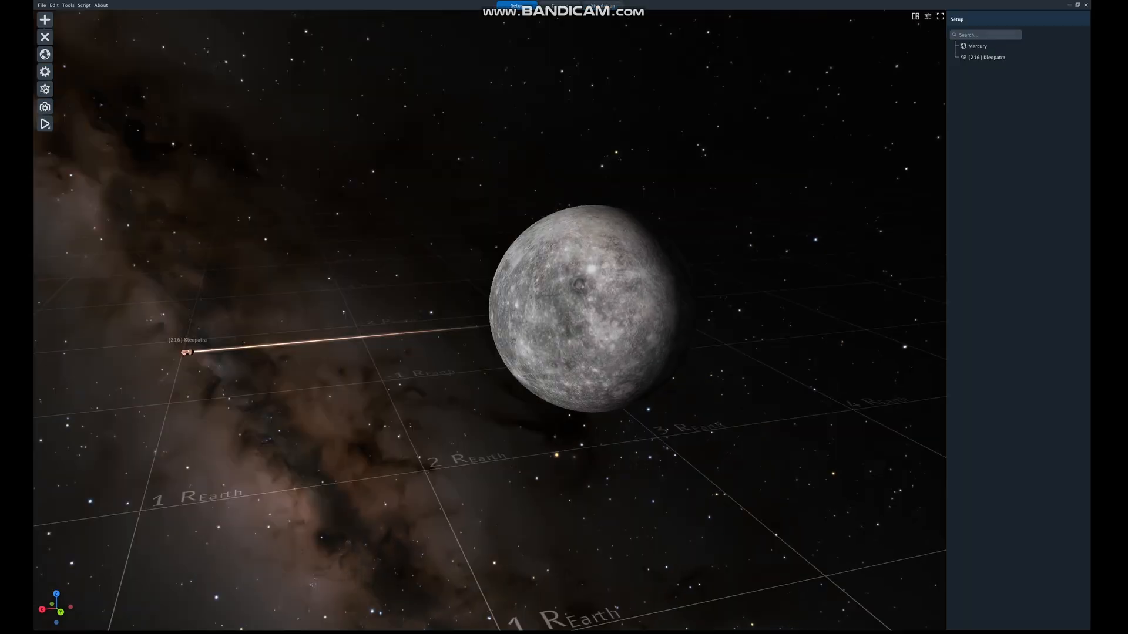
- Inspect Kleopatra's velocity of roughly 1,000 km/s along X while the simulation runs
click(986, 57)
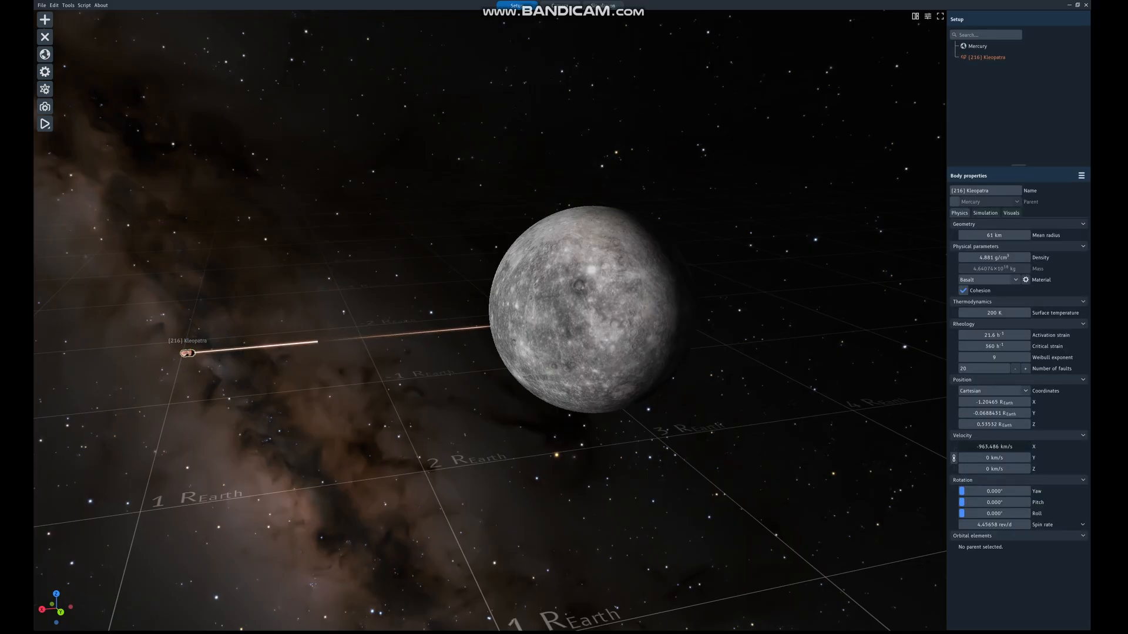
click(45, 122)
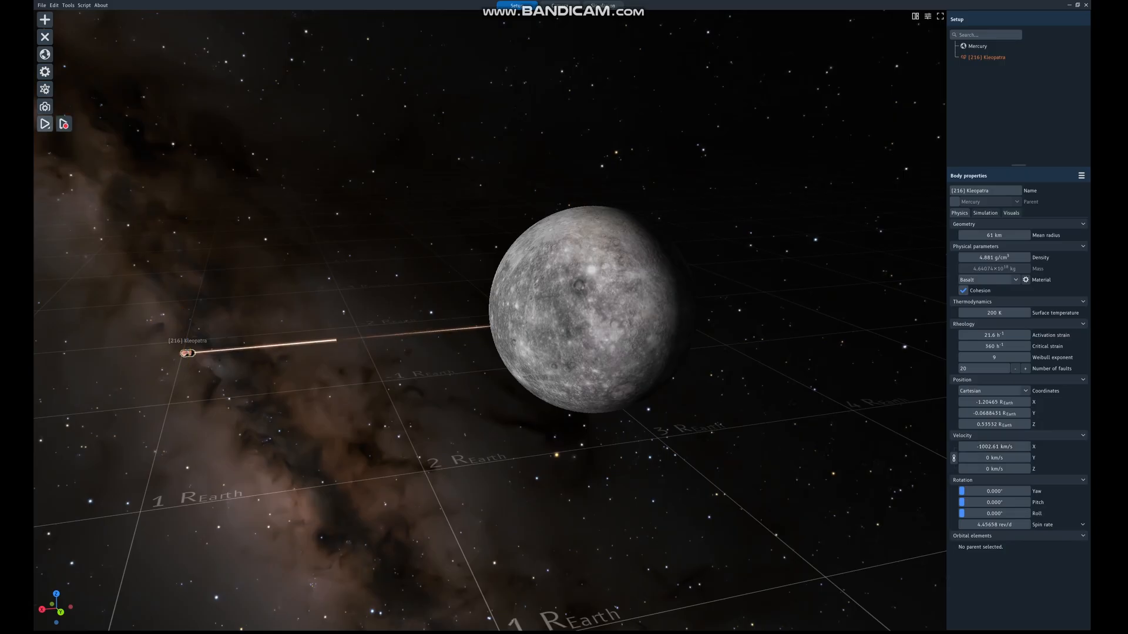
click(44, 124)
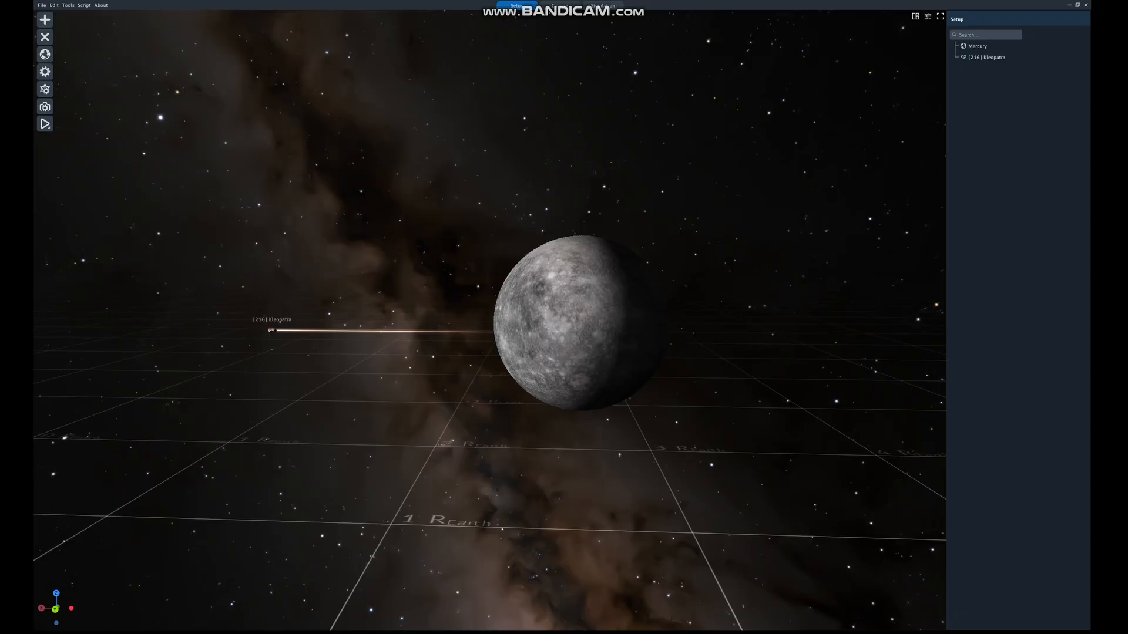
- Let Kleopatra keep heading toward Mercury, then select Kleopatra again
click(987, 57)
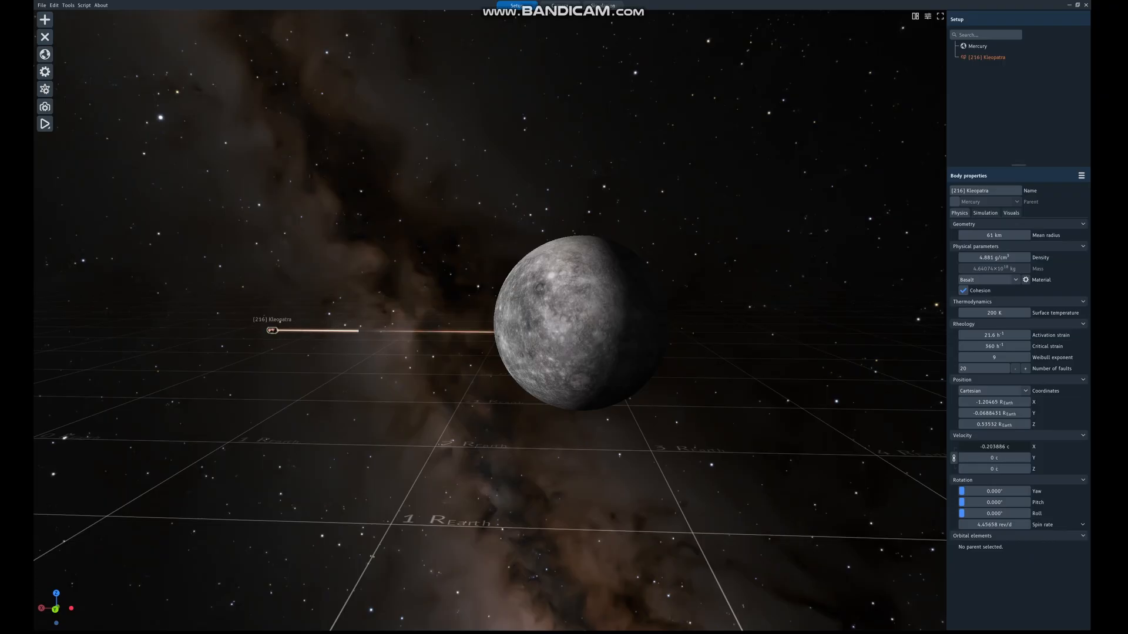
- Start a new simulation with Kleopatra moving at -0.205686 c along X
click(272, 330)
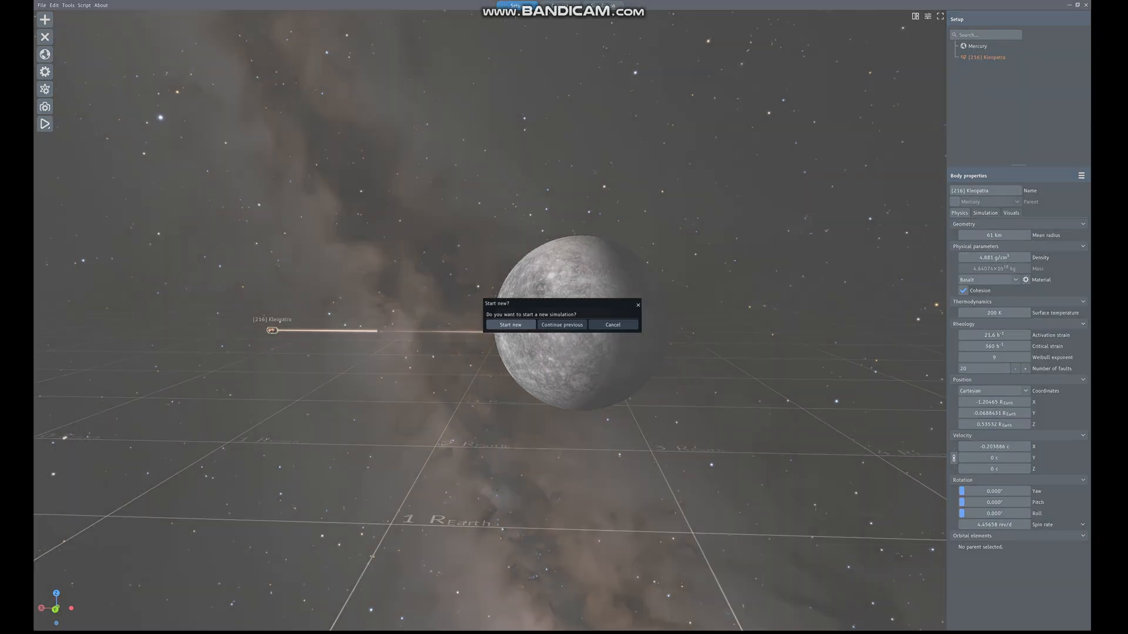
click(510, 325)
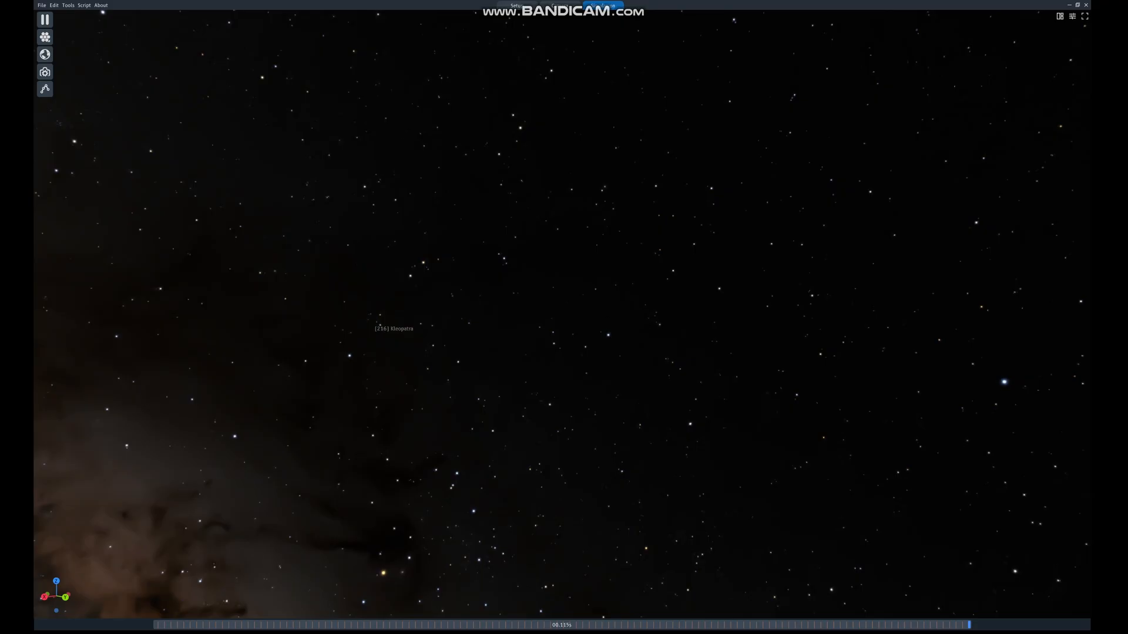
click(44, 18)
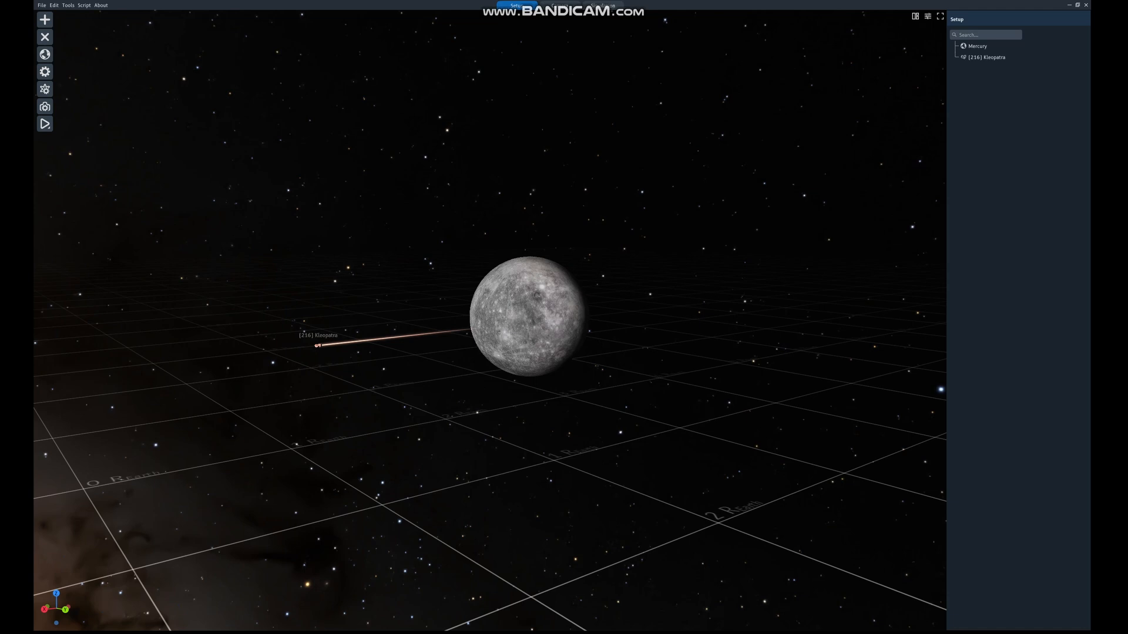
- Open the object catalogue and cancel it without adding anything
click(44, 19)
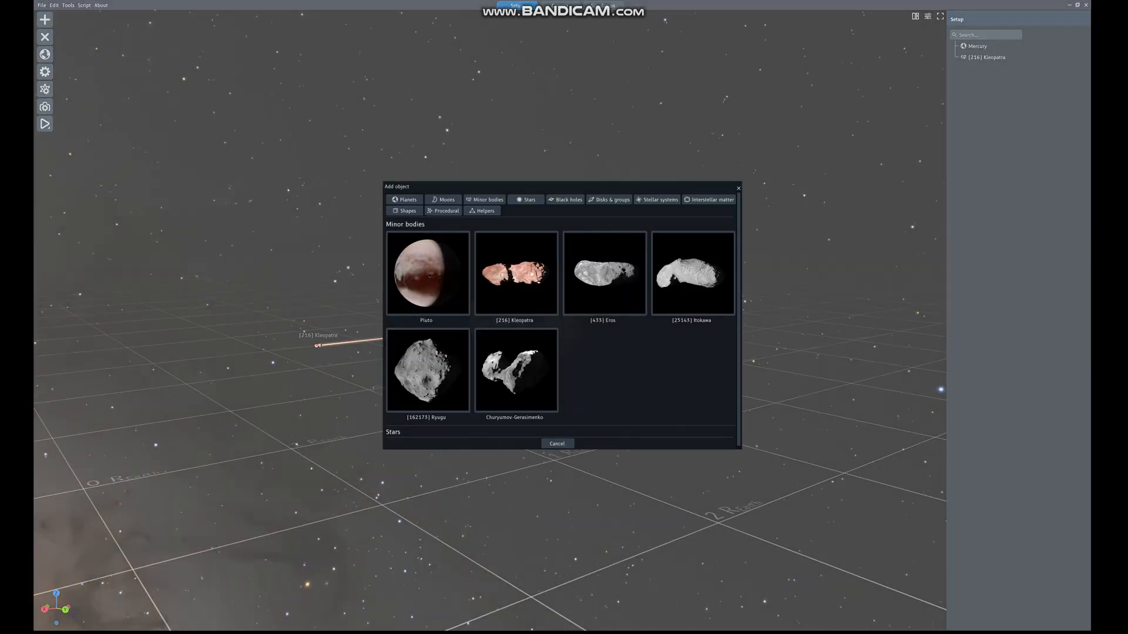
click(557, 443)
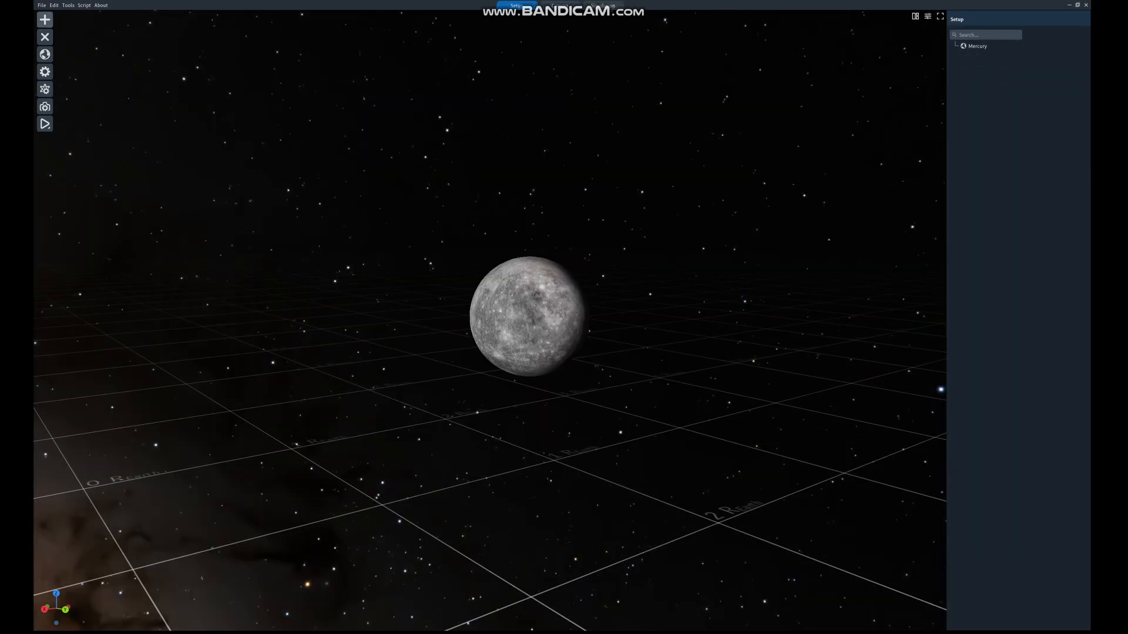
- Add a Primordial BH from the Black holes category near Mercury
click(44, 20)
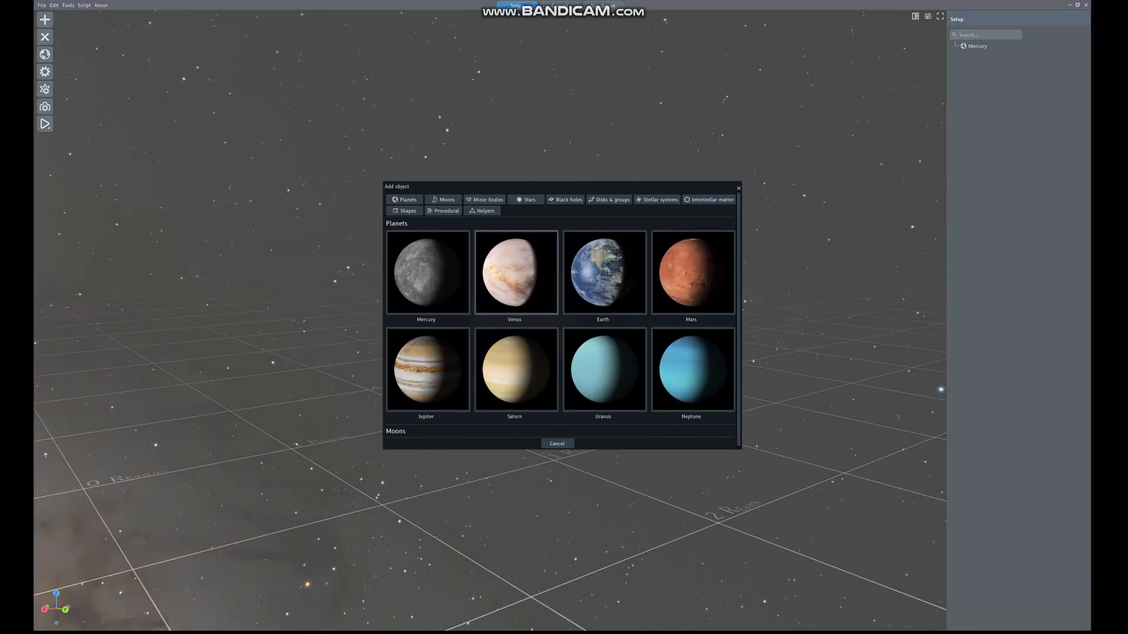
click(567, 199)
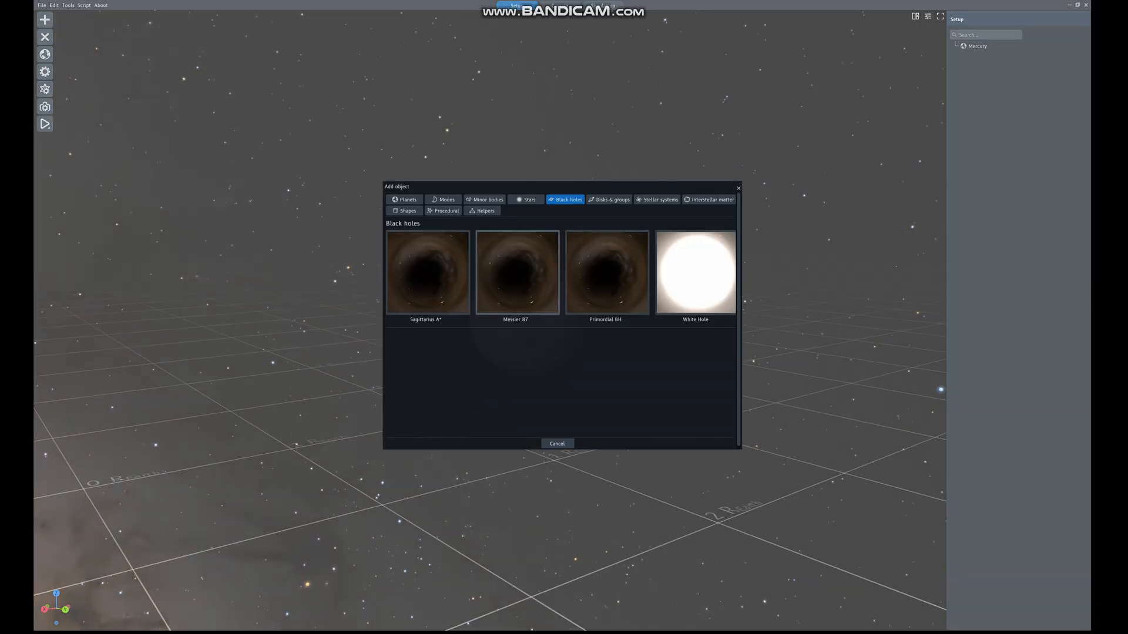
click(556, 443)
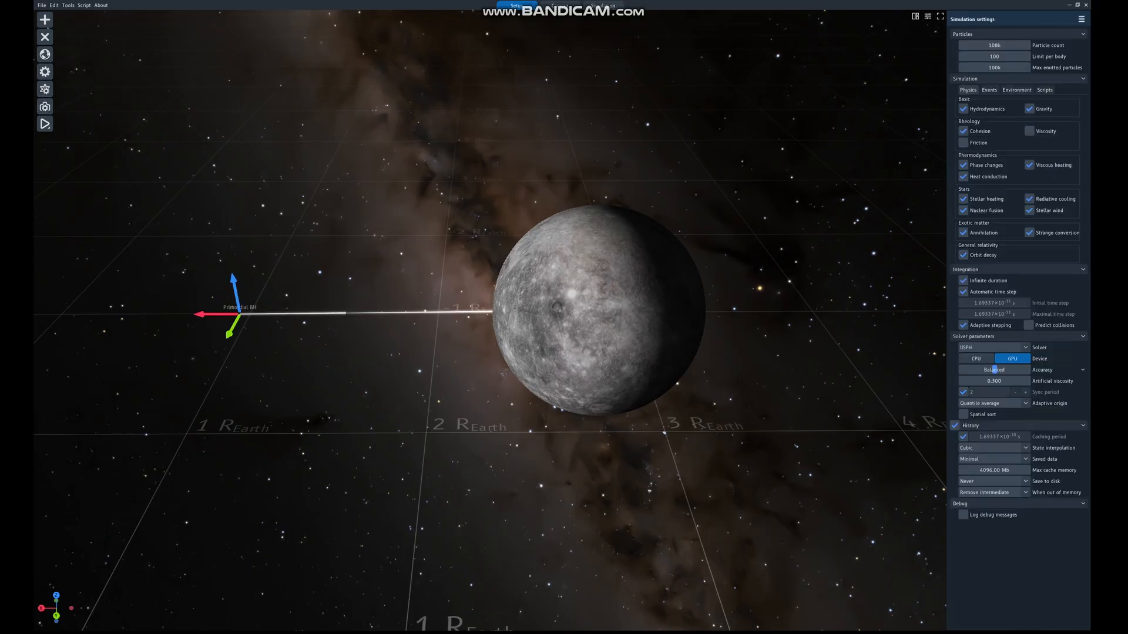
- Run the physics on the CPU and start a new simulation so Mercury glows white-hot
click(975, 358)
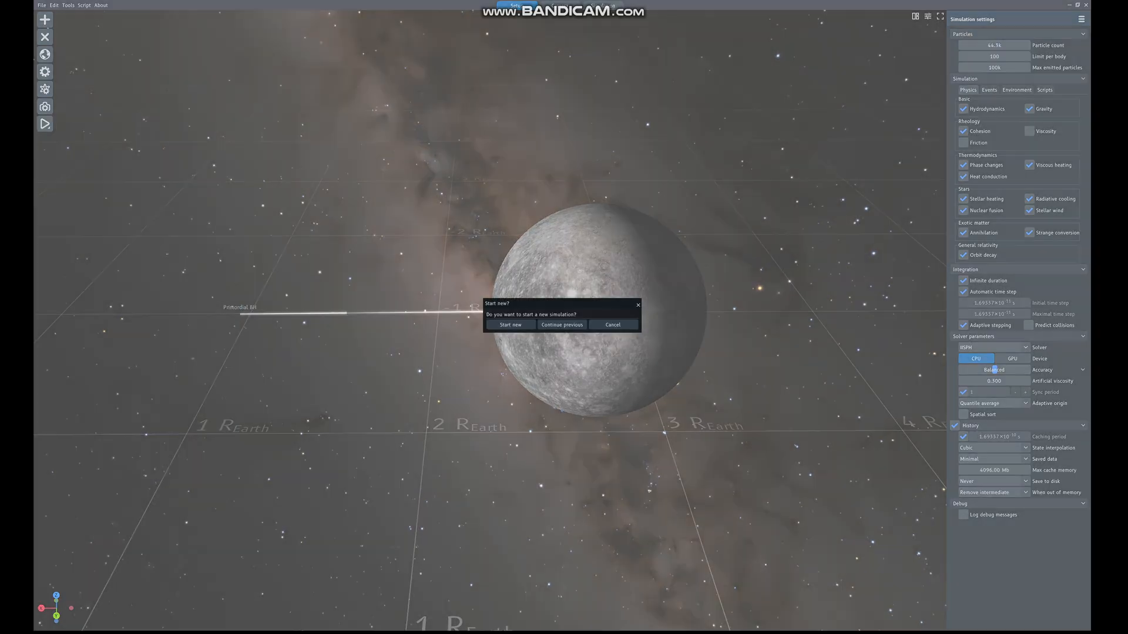
click(510, 324)
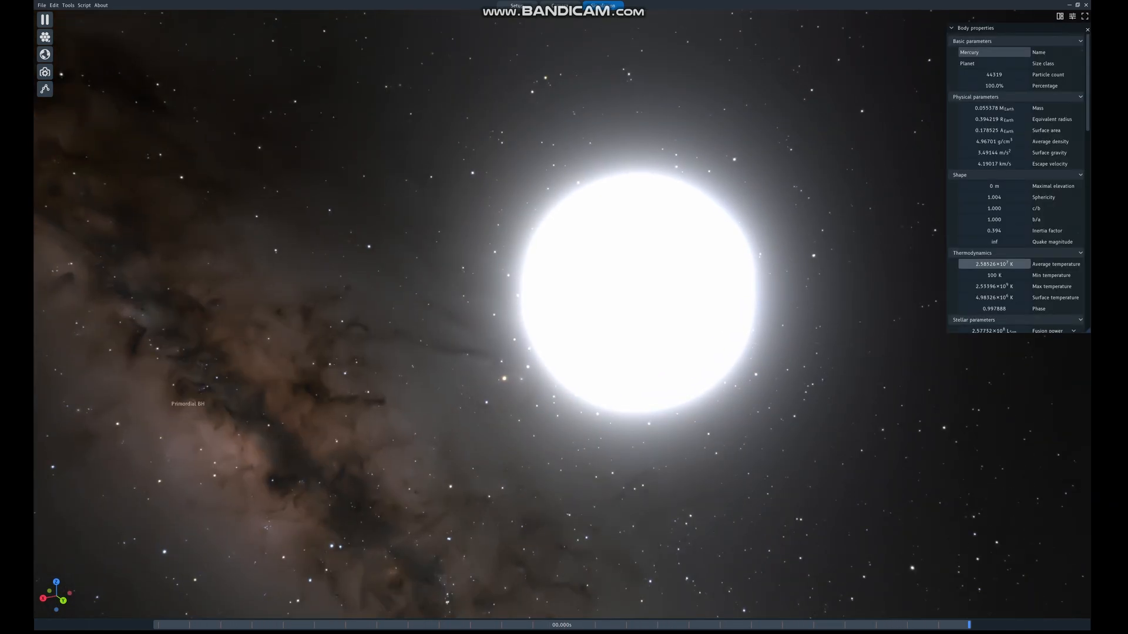
- Scroll through Mercury's Body properties panel
scroll(down, 3)
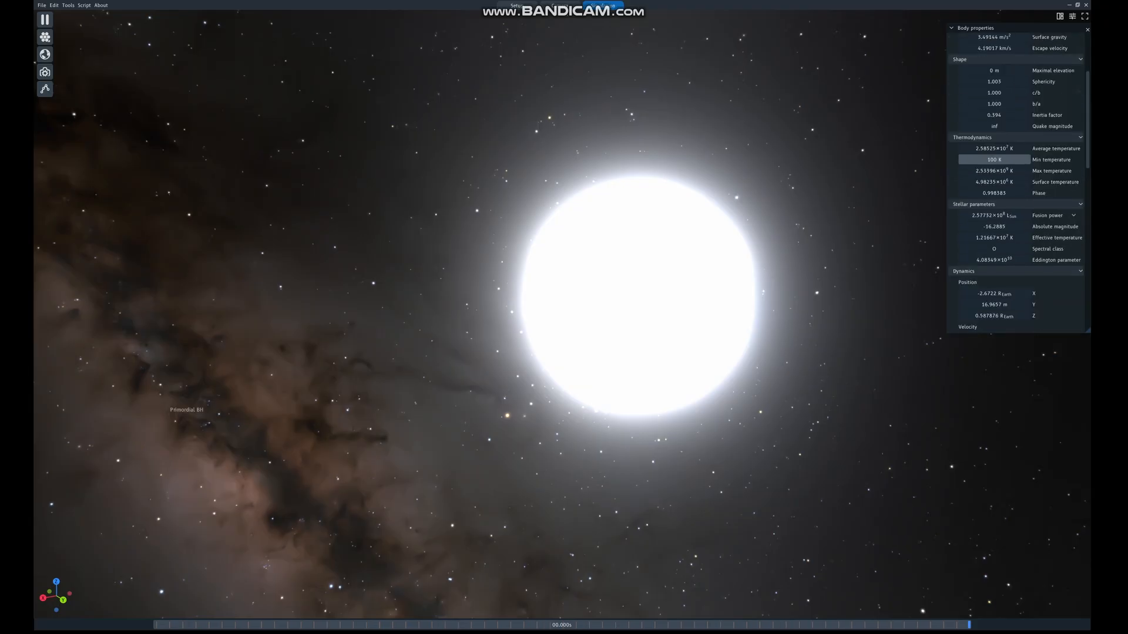
scroll(down, 3)
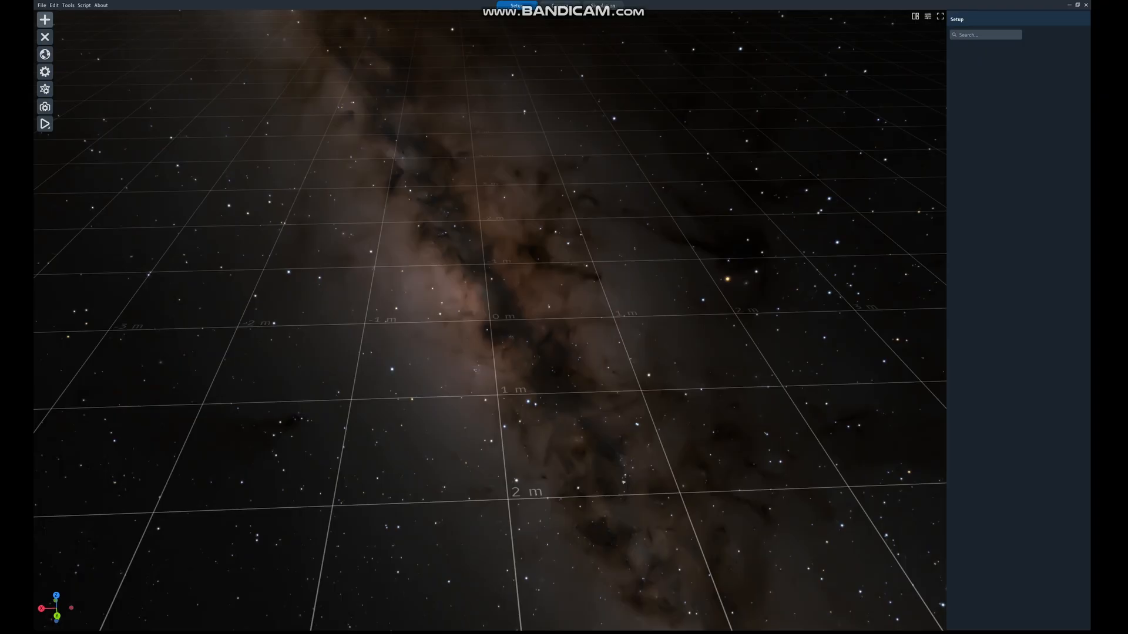
- Add Earth from the Planets catalogue, then reopen the add-object catalogue
click(44, 20)
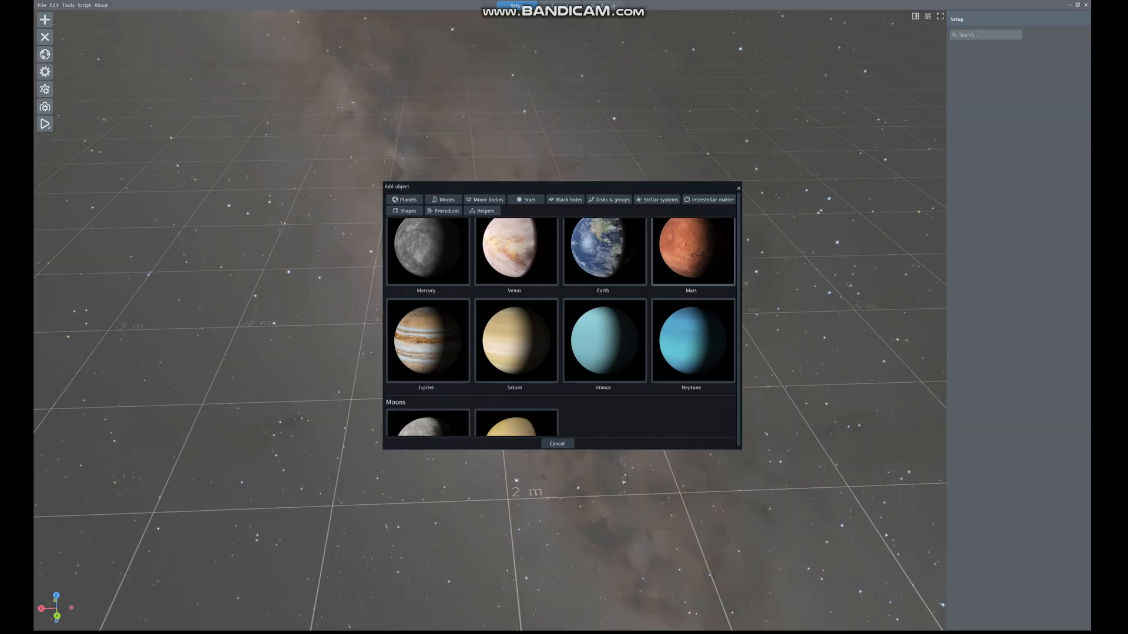
scroll(down, 3)
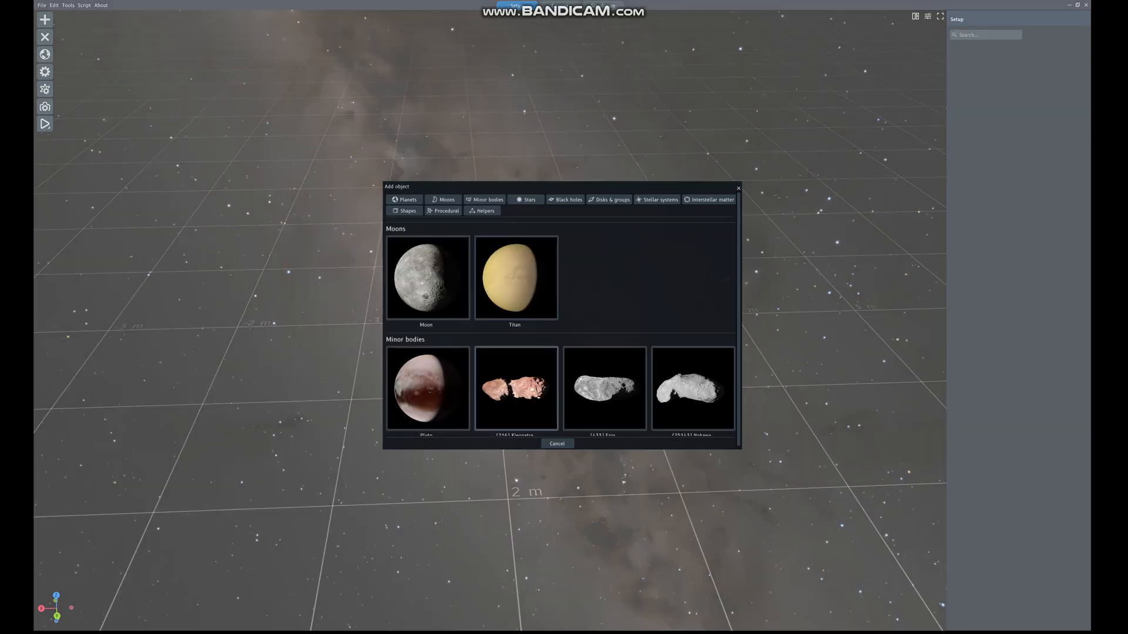
click(407, 199)
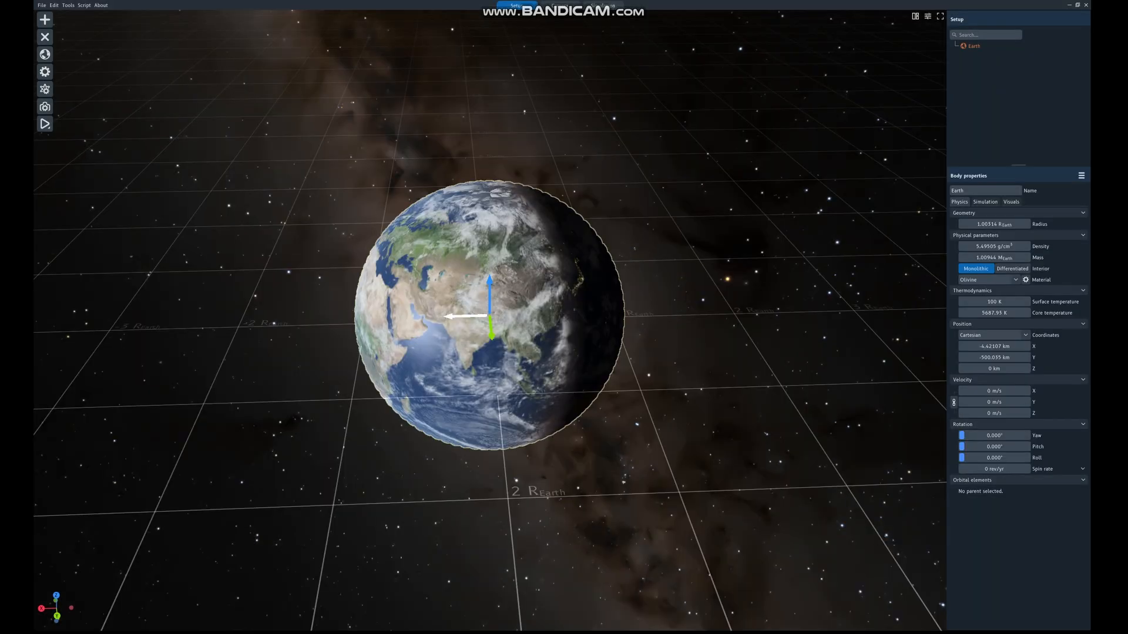
click(44, 19)
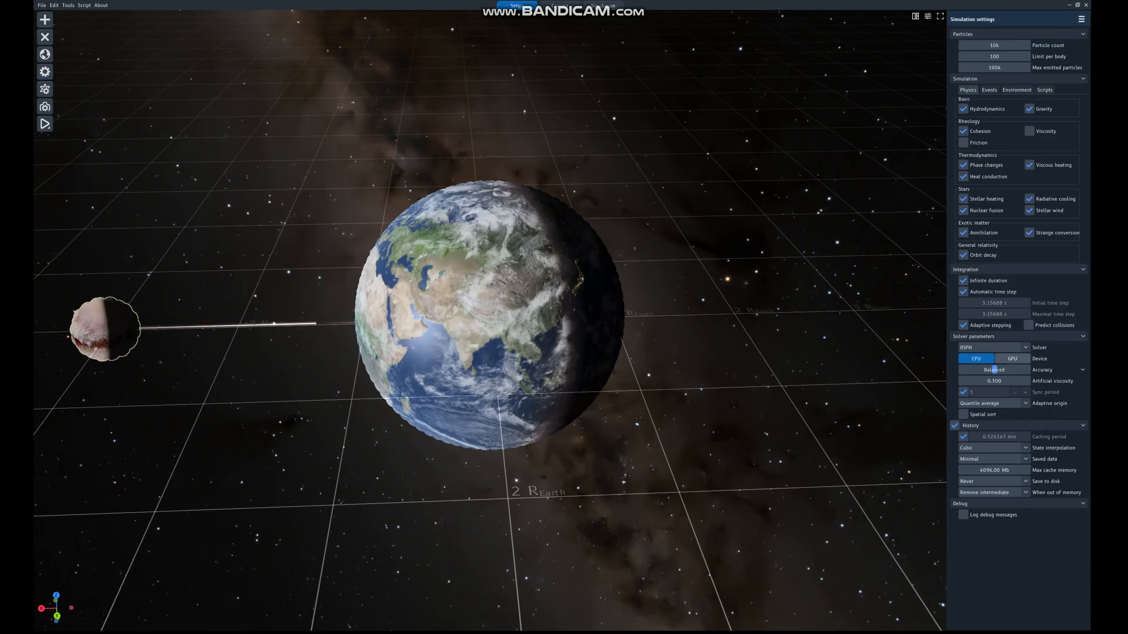
- Close Simulation settings so Pluto appears beside Earth at tens of km/s
click(1011, 358)
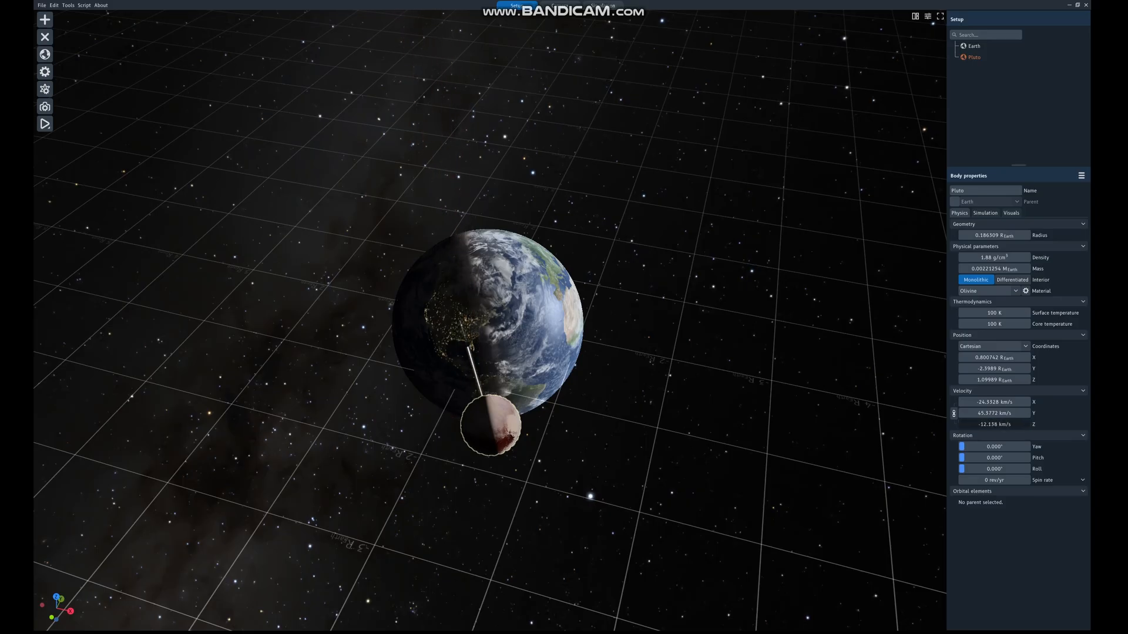
- Deselect Pluto to hide its Body properties panel
click(45, 122)
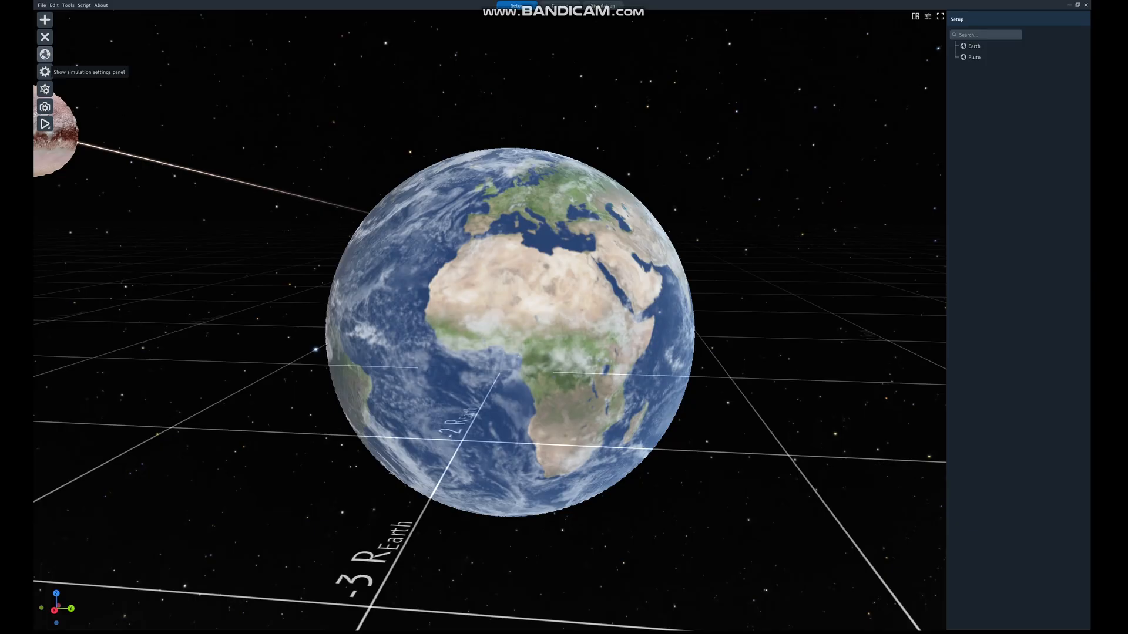
- View Earth's, then Pluto's, then Earth's Body properties, confirming Earth's zero velocity
click(974, 45)
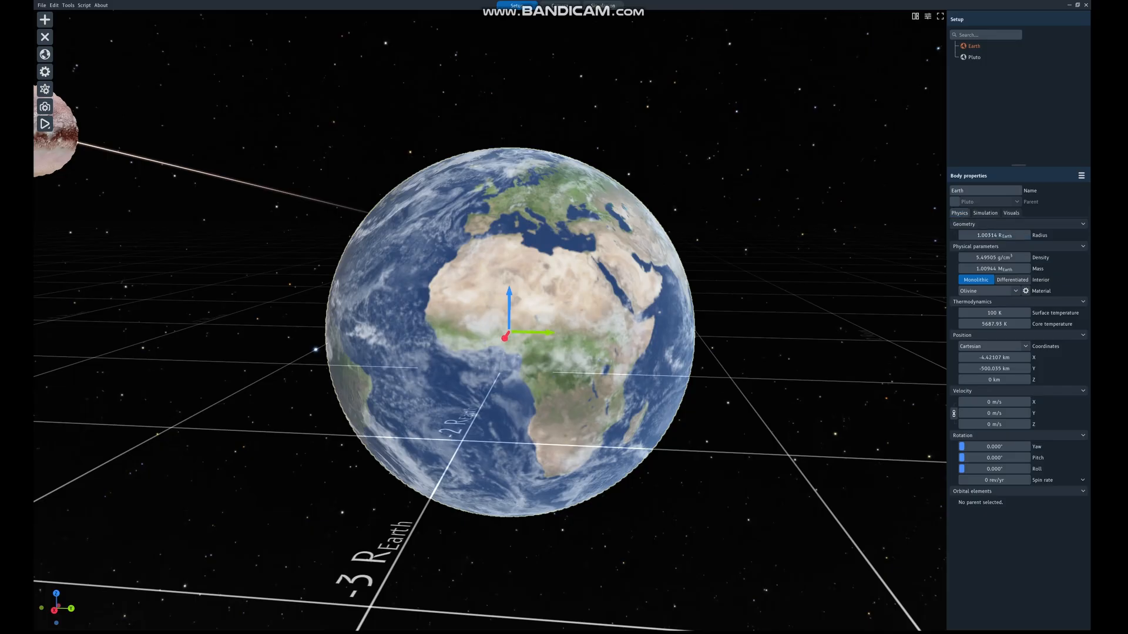
click(975, 57)
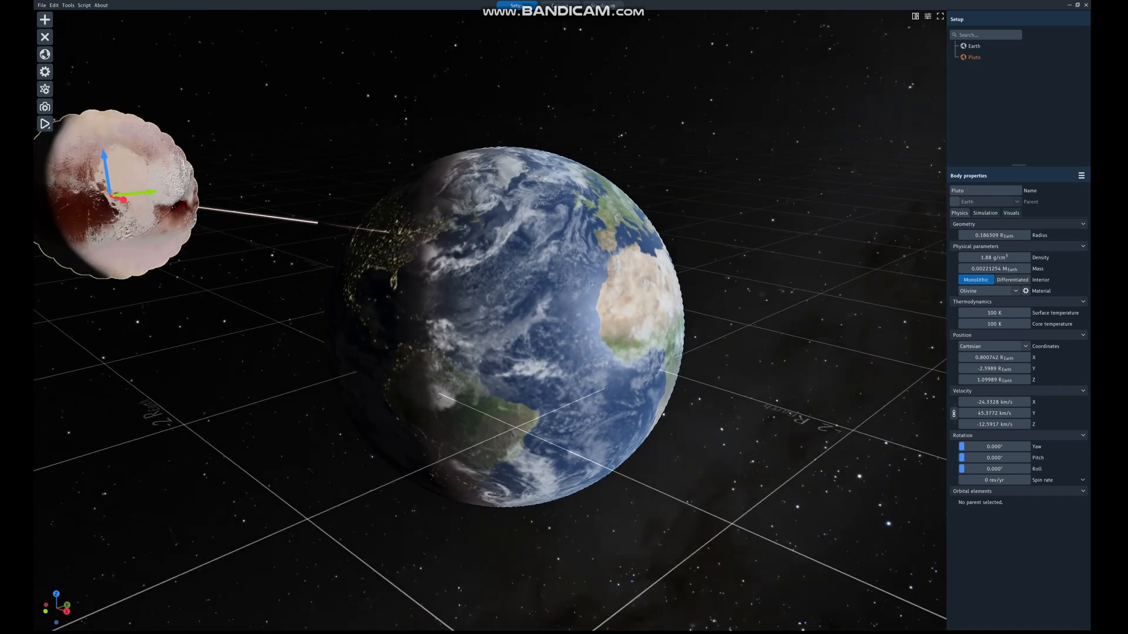
click(974, 45)
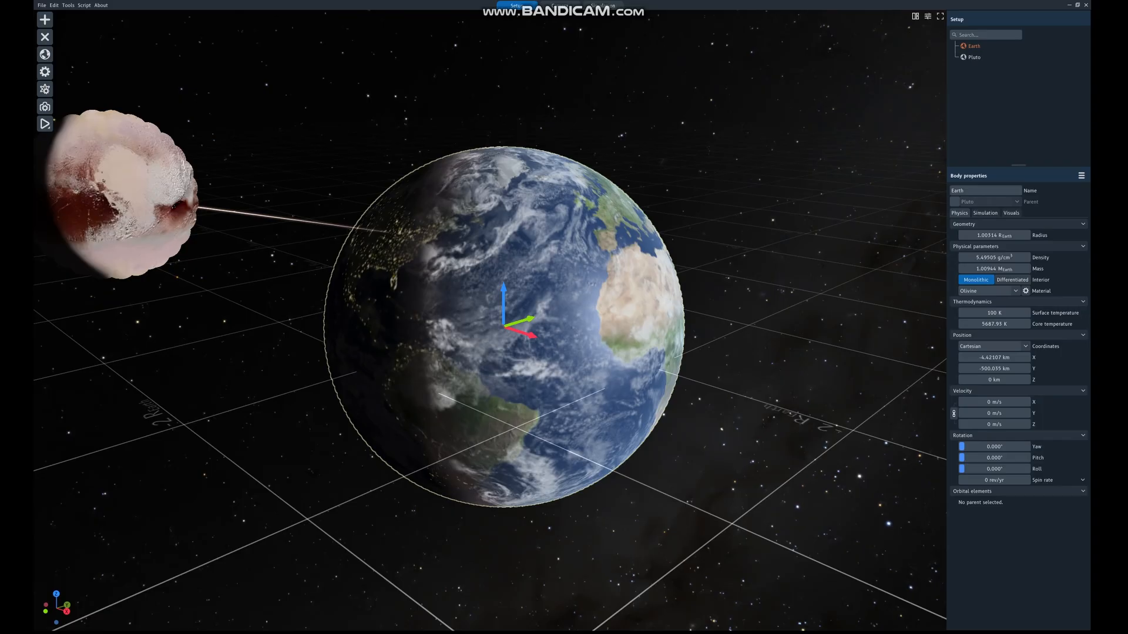